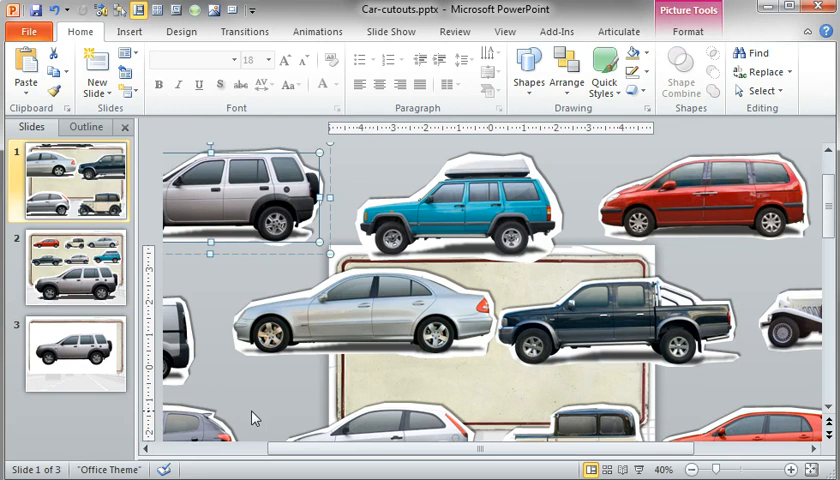
mouse_move(299, 392)
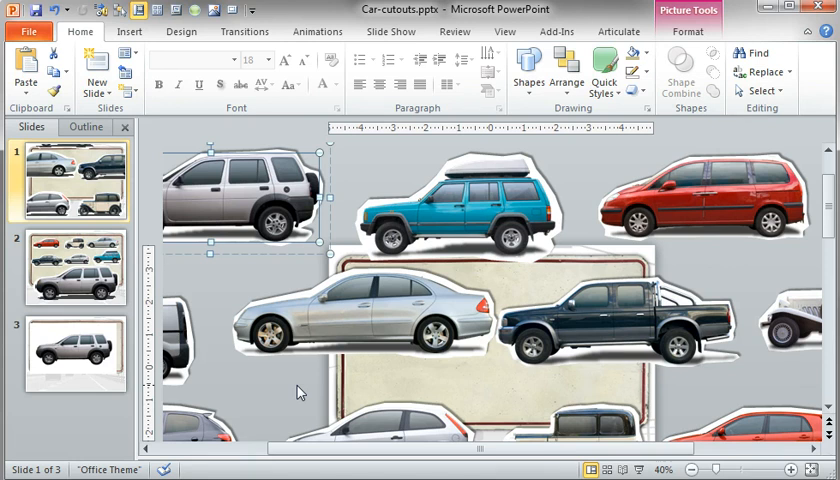
mouse_move(294, 388)
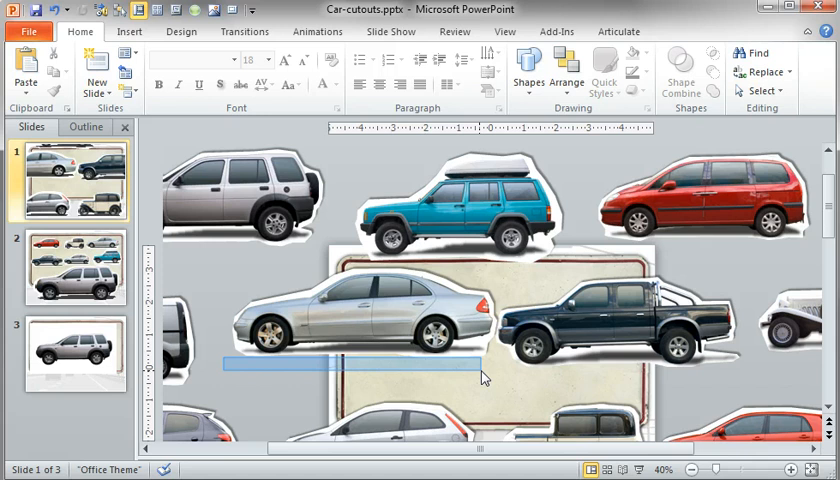
- On slide 3, remove the SUV photo's white background and keep the changes
click(465, 205)
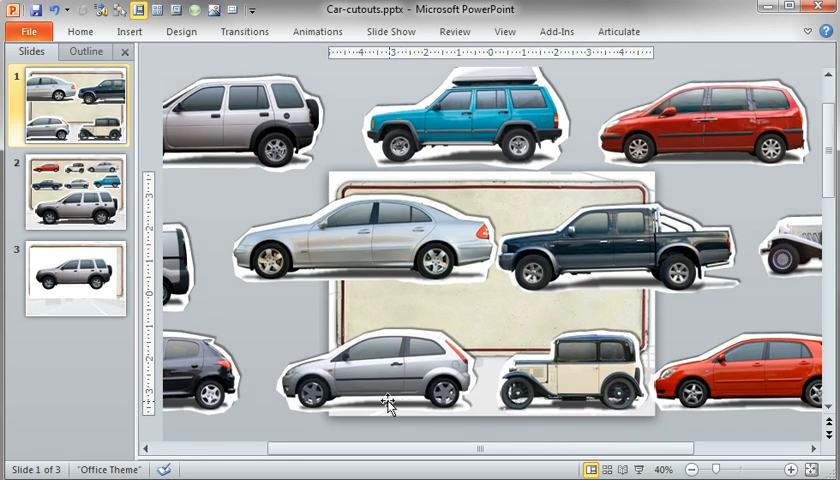
scroll(right, 3)
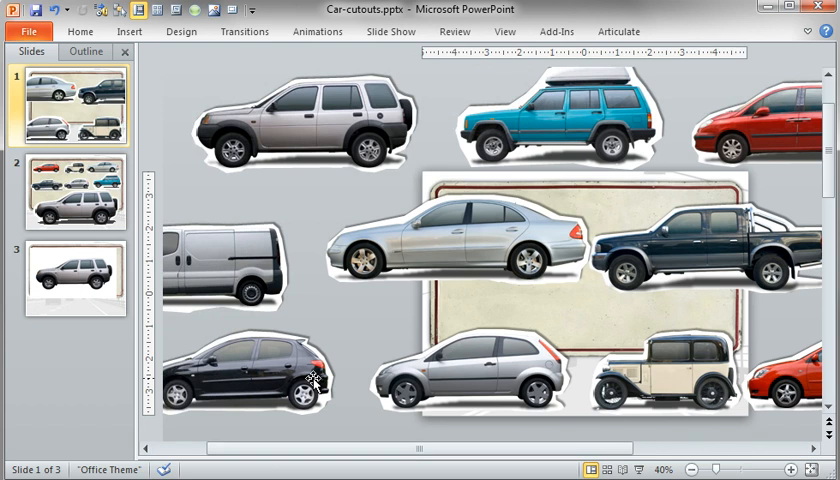
mouse_move(110, 365)
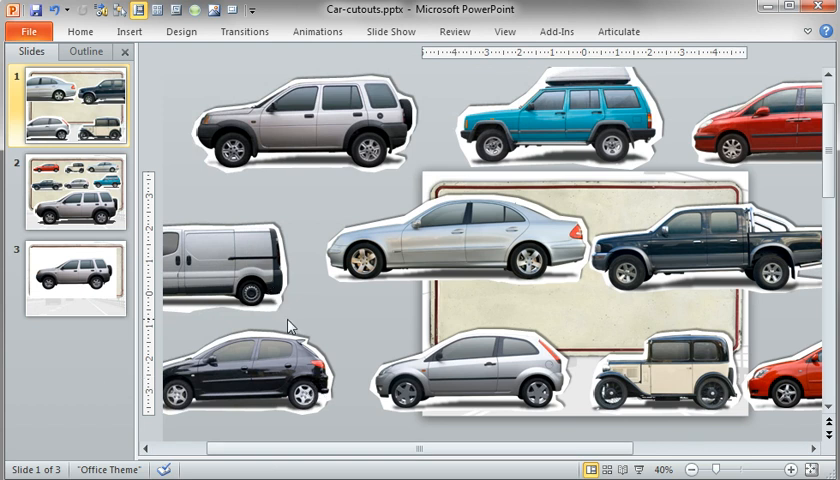
mouse_move(383, 278)
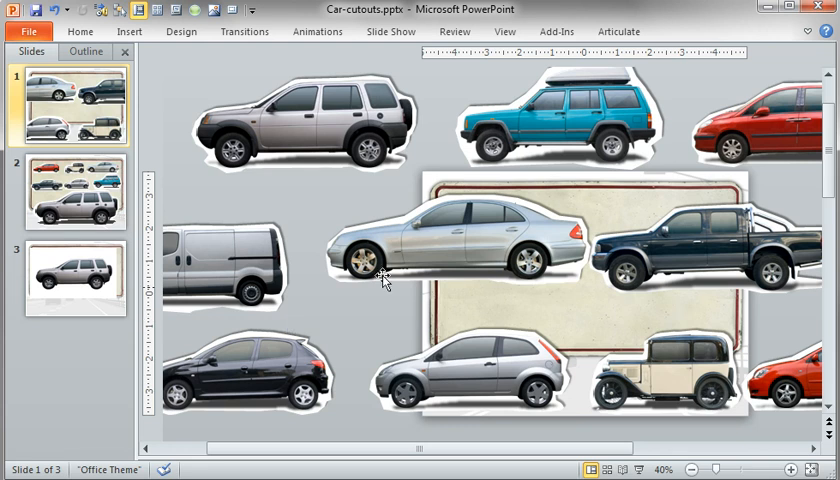
mouse_move(755, 288)
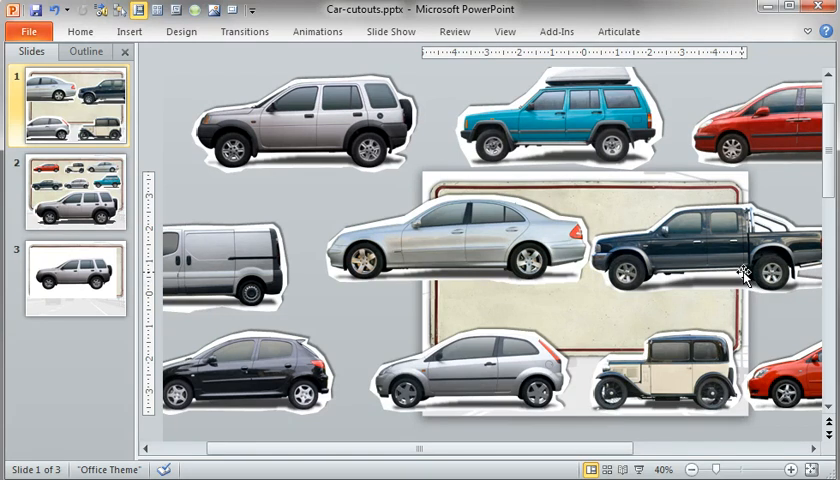
click(75, 277)
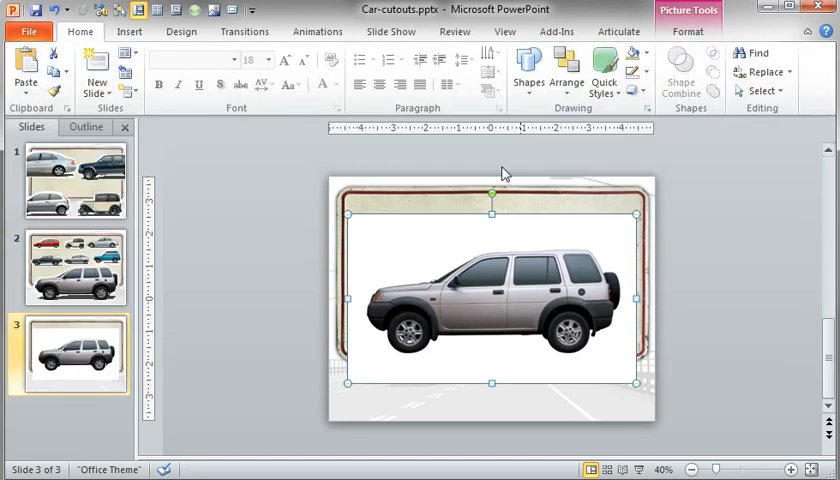
click(688, 31)
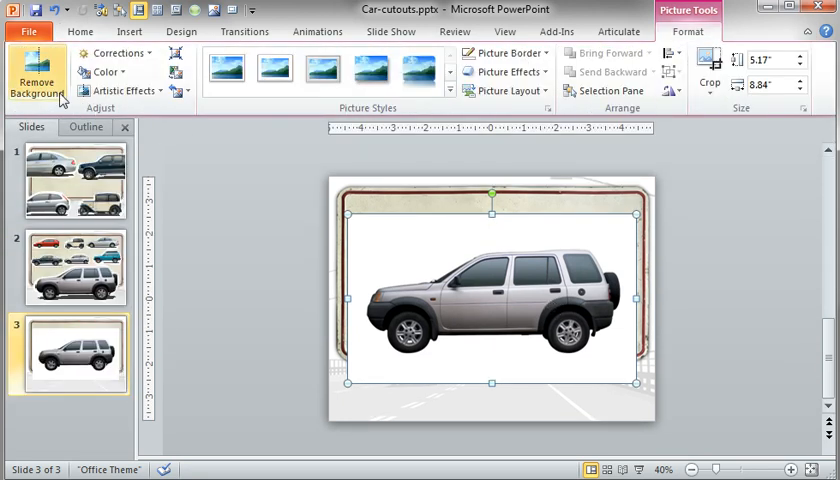
click(36, 83)
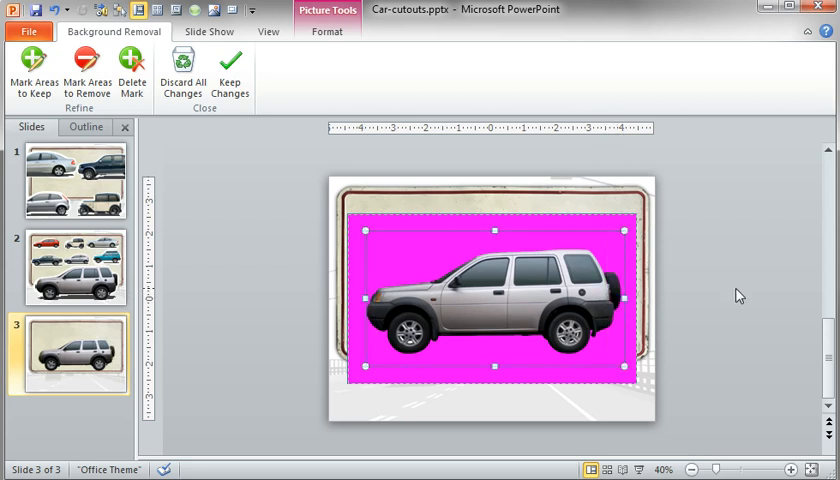
click(231, 72)
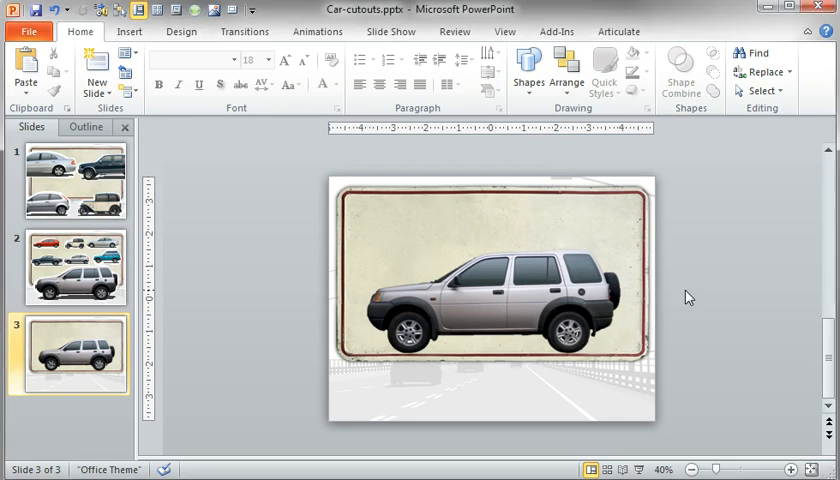
- Save the cut-out SUV picture as car-01-test.png in the Cars-Source folder
click(490, 290)
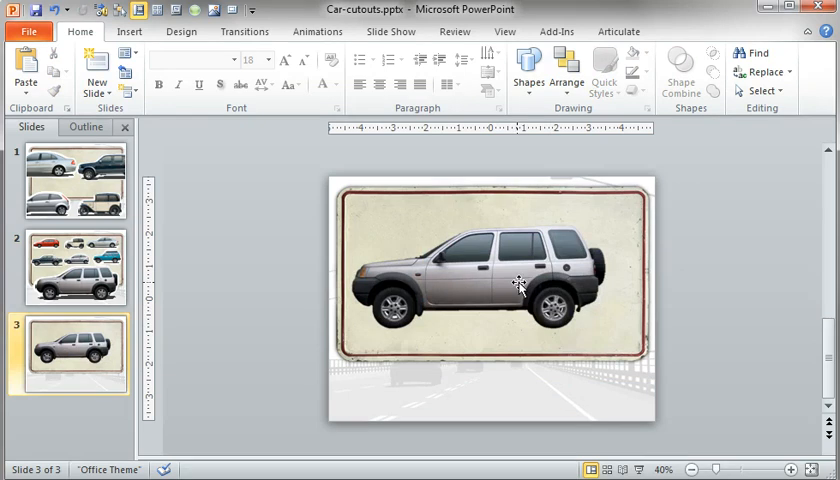
click(490, 280)
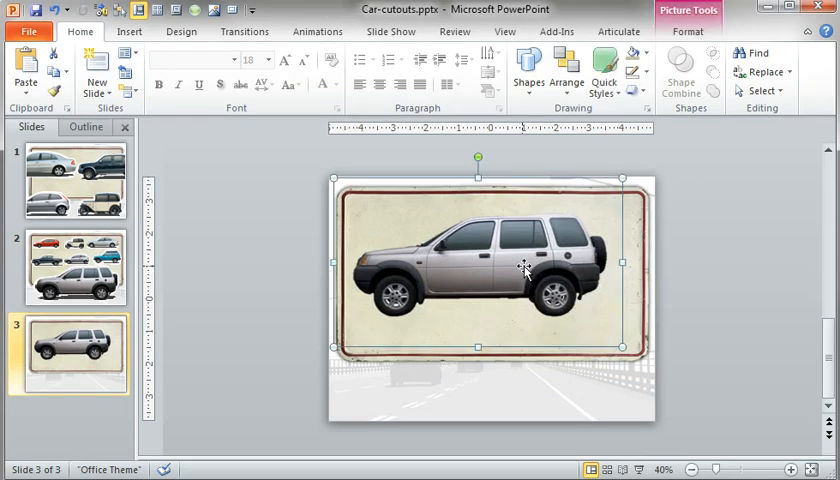
mouse_move(512, 263)
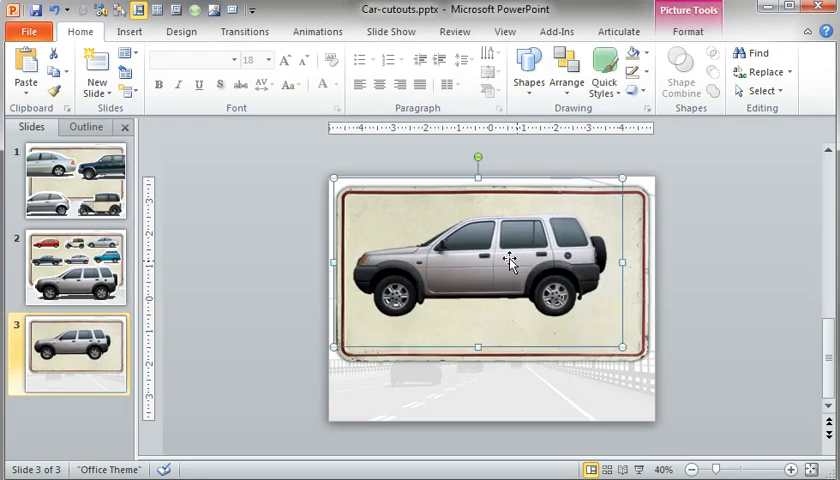
right_click(510, 262)
text(car-01-test.png)
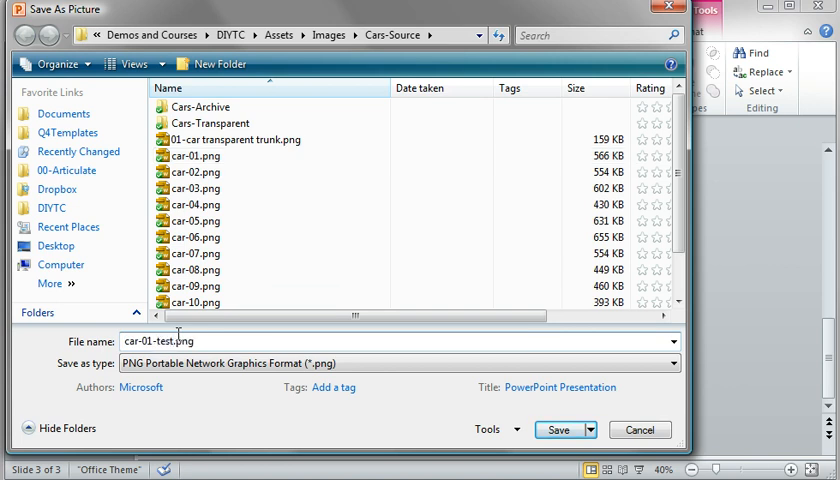
click(559, 429)
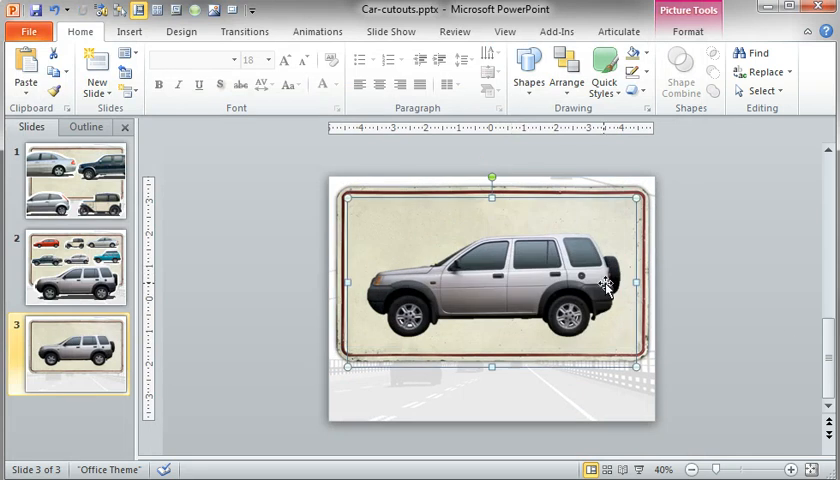
mouse_move(625, 355)
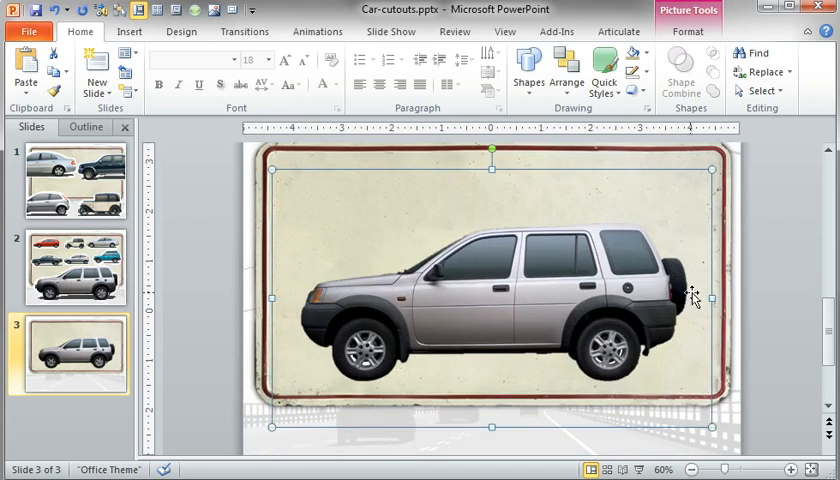
- Draw a rectangle over the card and set it to Picture or texture fill
click(129, 31)
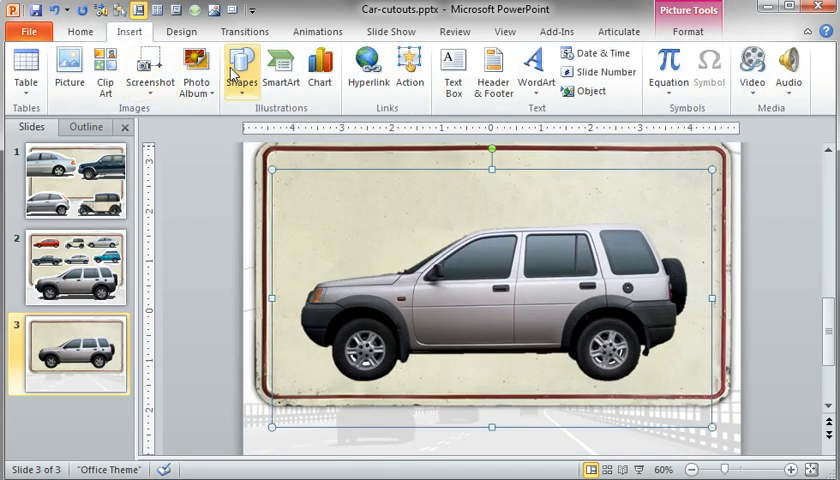
click(240, 65)
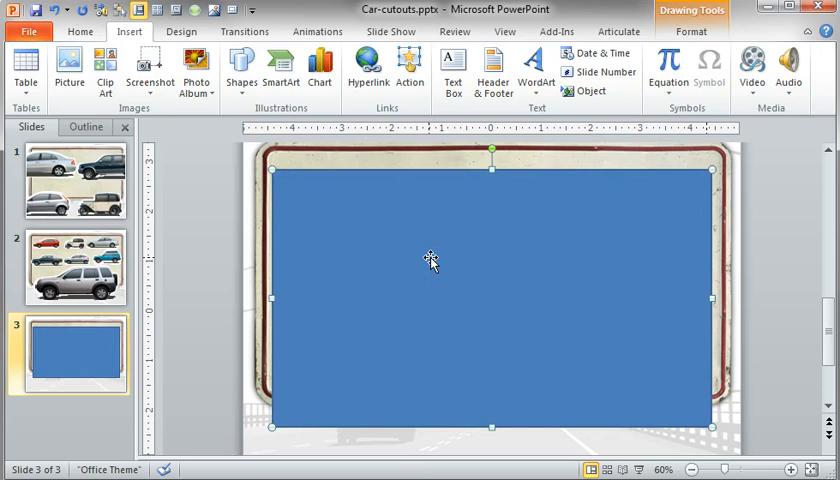
mouse_move(378, 258)
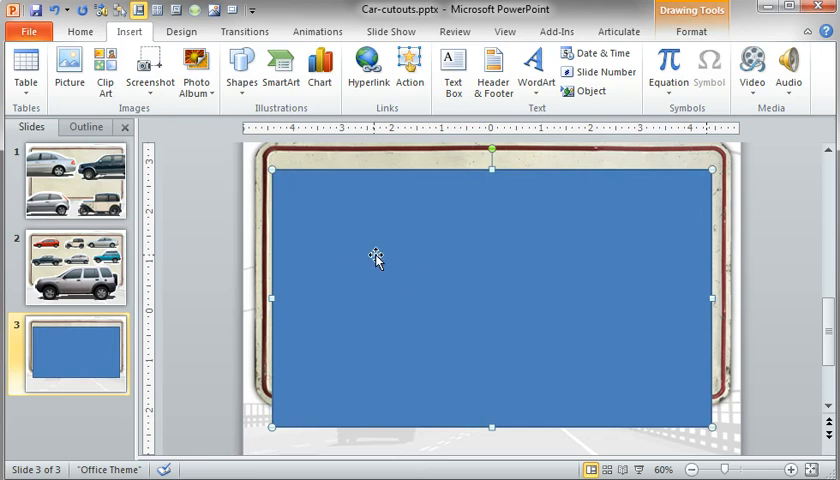
right_click(378, 258)
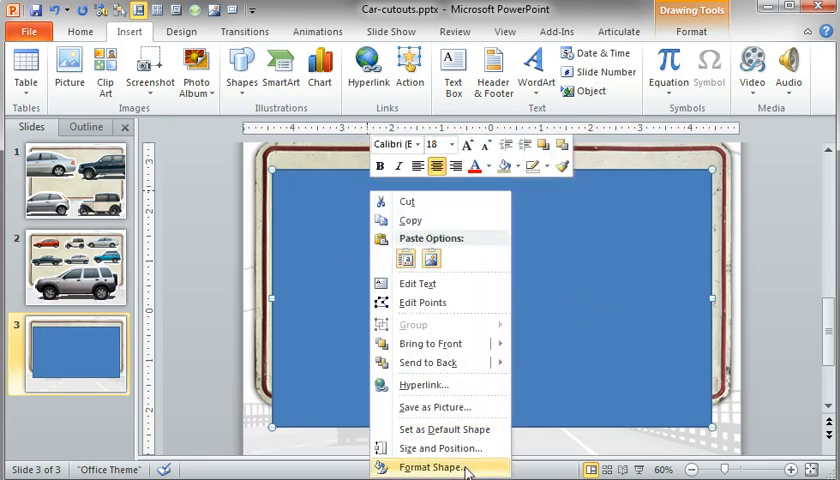
click(430, 468)
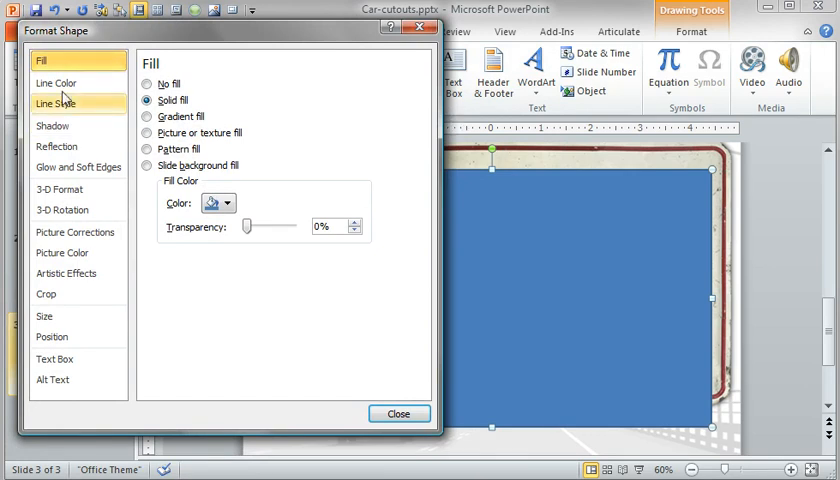
click(56, 82)
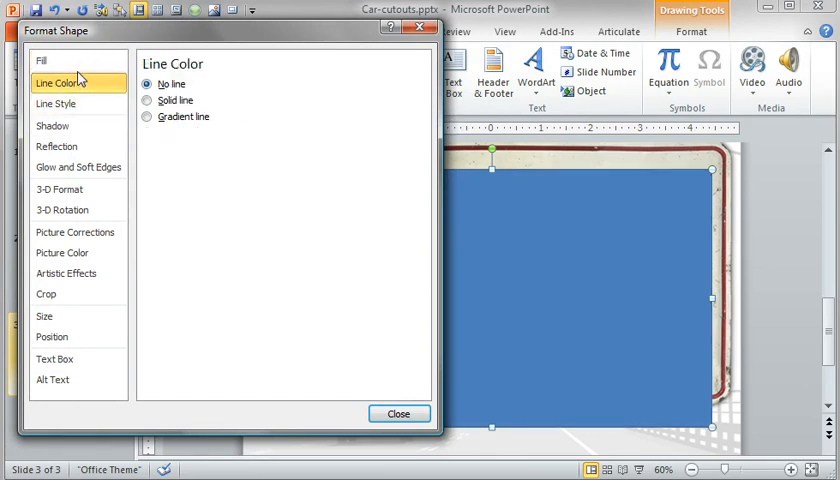
click(42, 60)
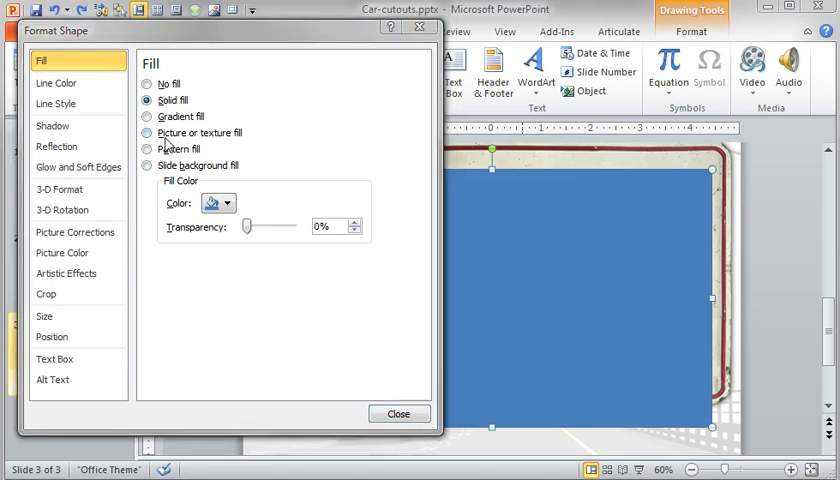
click(148, 132)
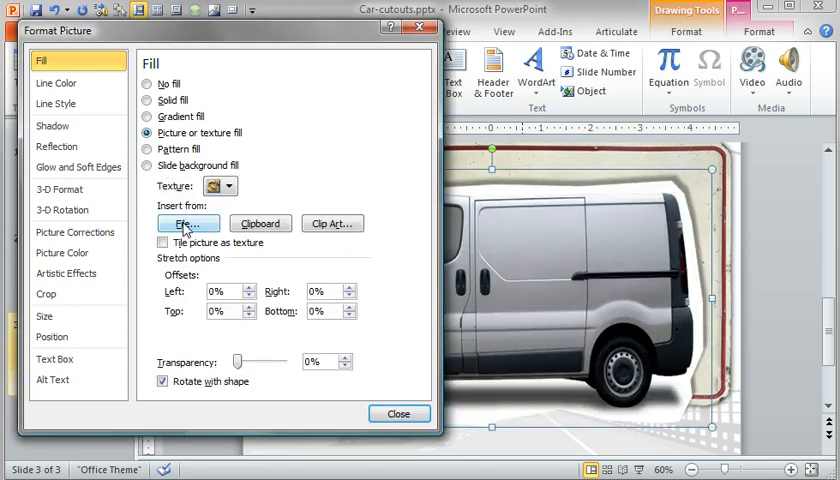
- Fill the rectangle with the SUV image at -100% brightness and 8 pt soft edges
click(187, 223)
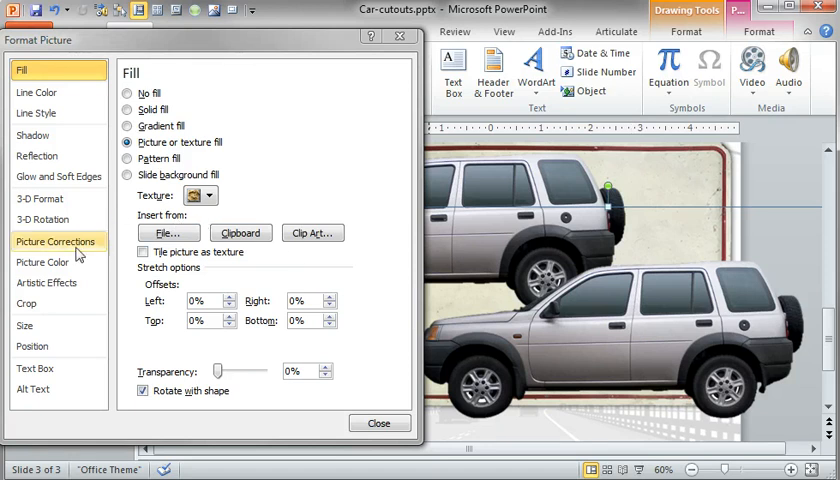
click(55, 241)
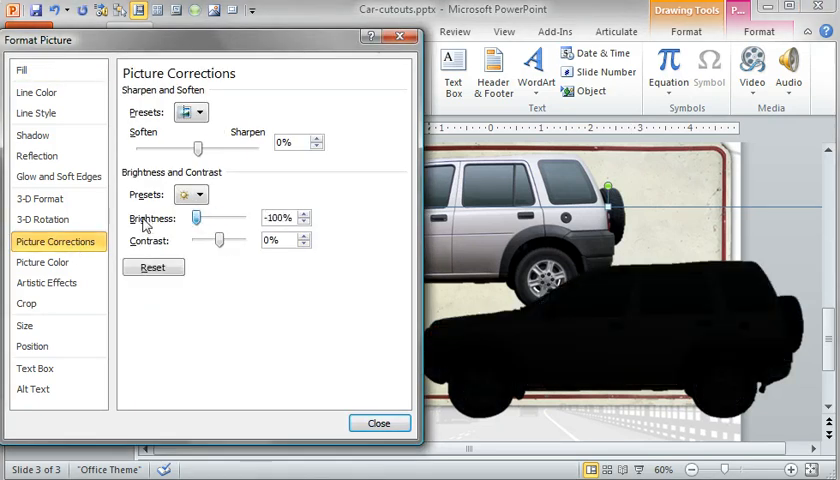
click(58, 176)
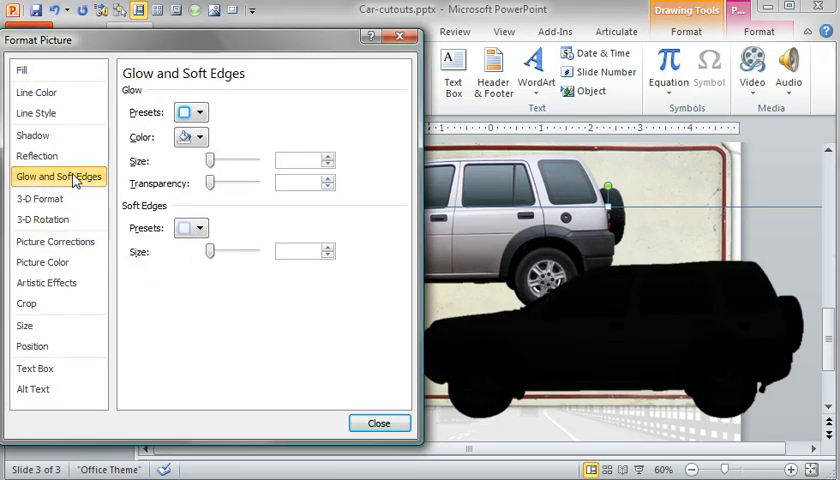
click(298, 251)
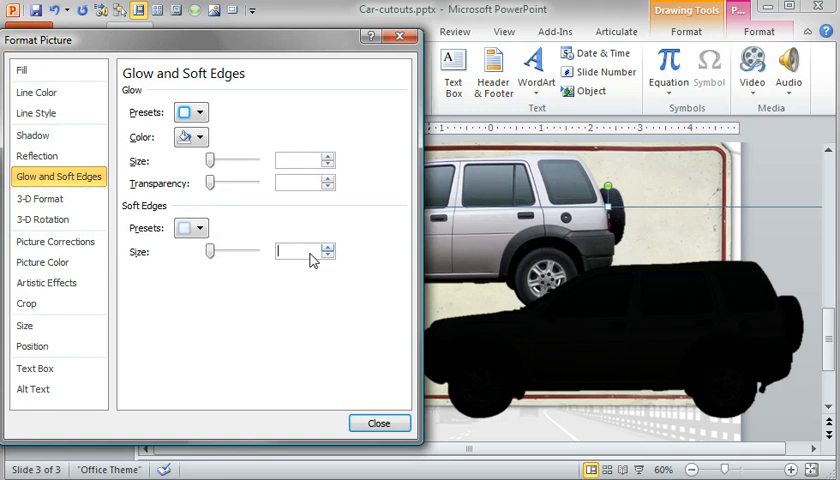
text(8 pt)
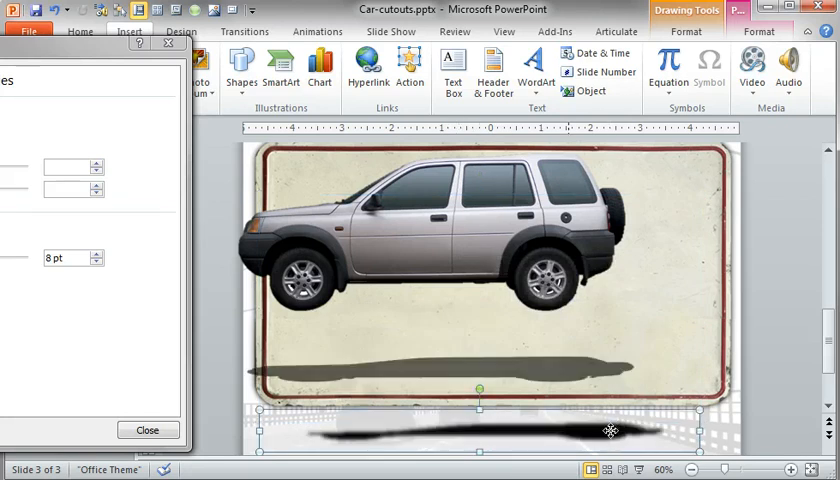
- Move the flat shadow beneath the car and raise its fill transparency
drag(611, 430, 565, 353)
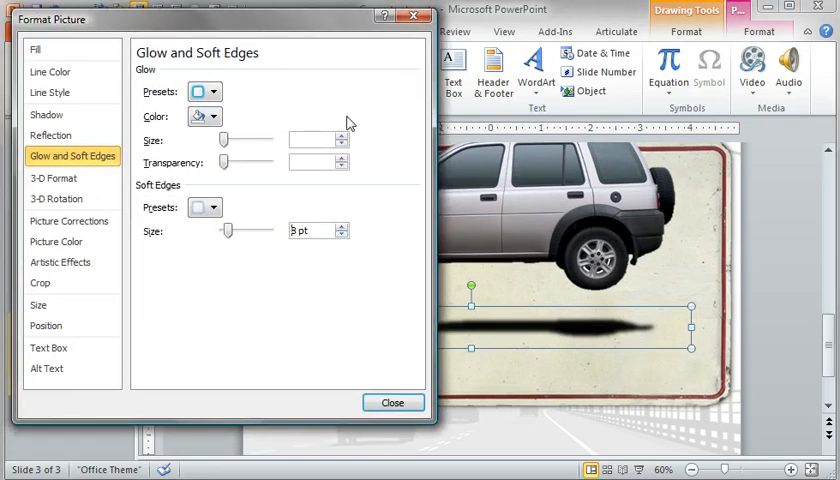
mouse_move(50, 135)
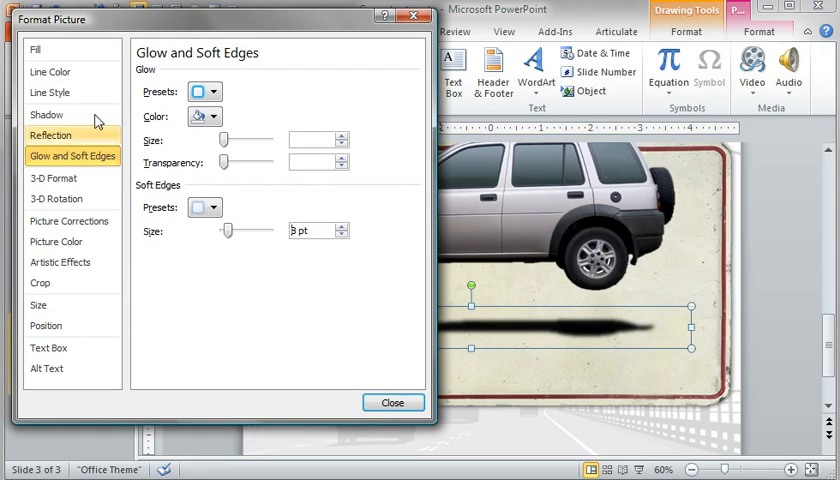
click(37, 48)
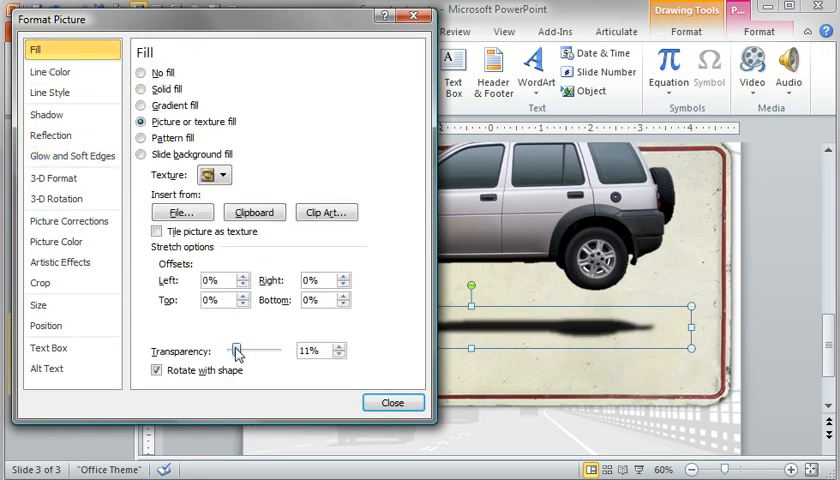
drag(240, 350, 275, 350)
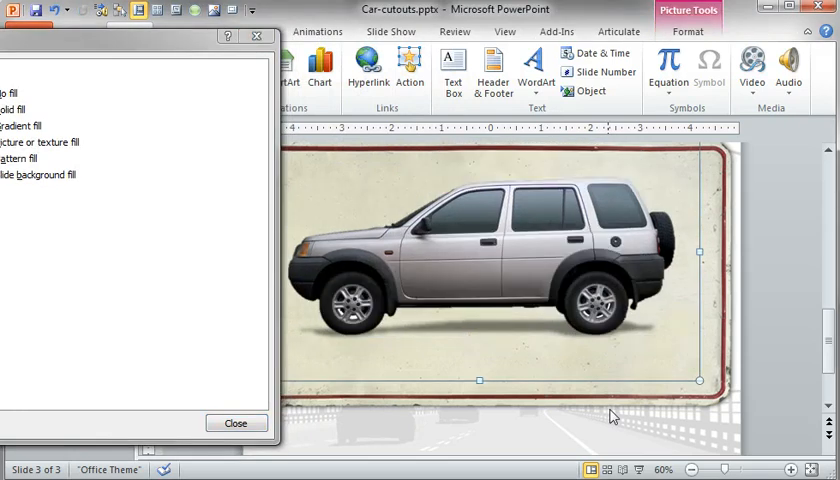
mouse_move(415, 362)
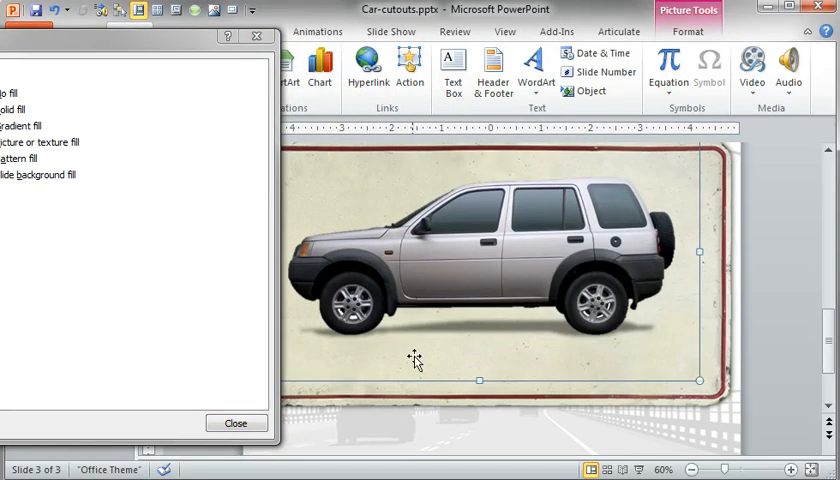
mouse_move(616, 380)
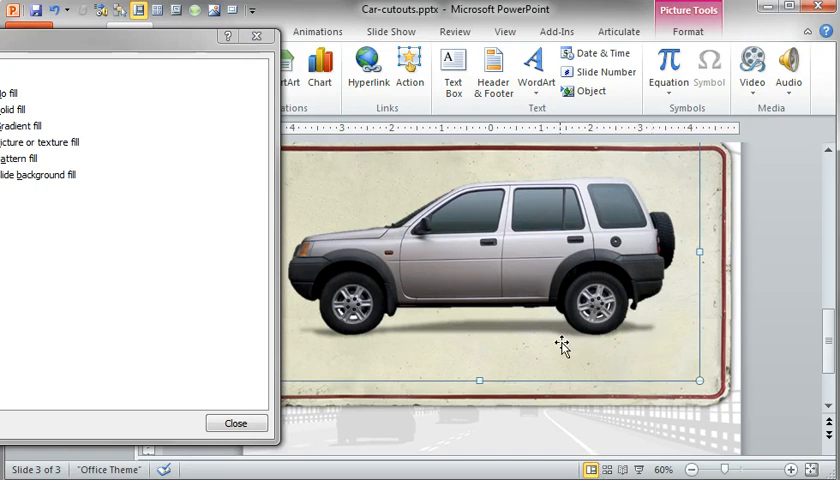
mouse_move(448, 330)
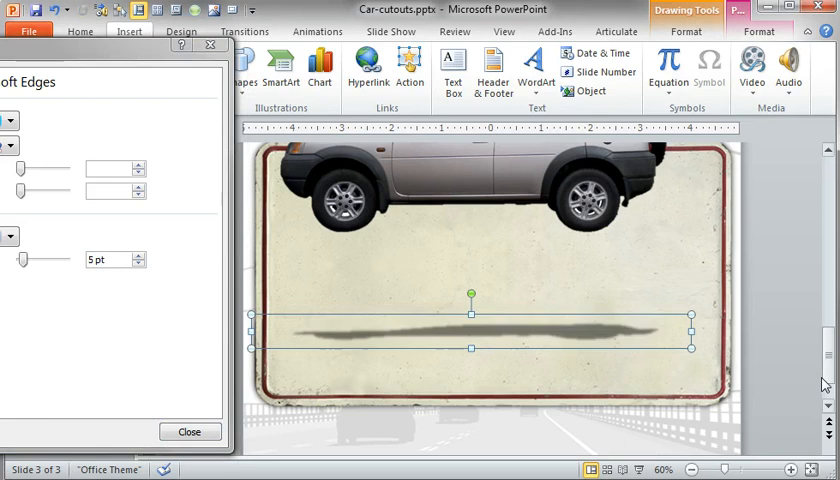
- Close the Format Picture settings and zoom out to see the whole slide
click(139, 254)
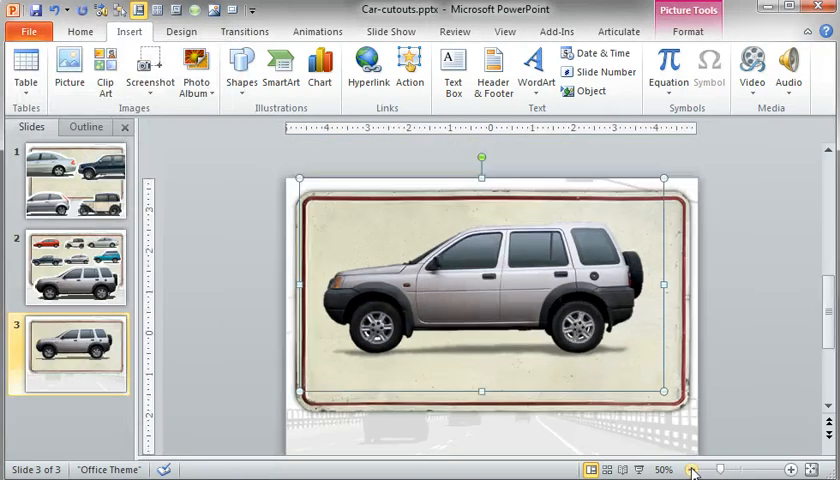
click(691, 470)
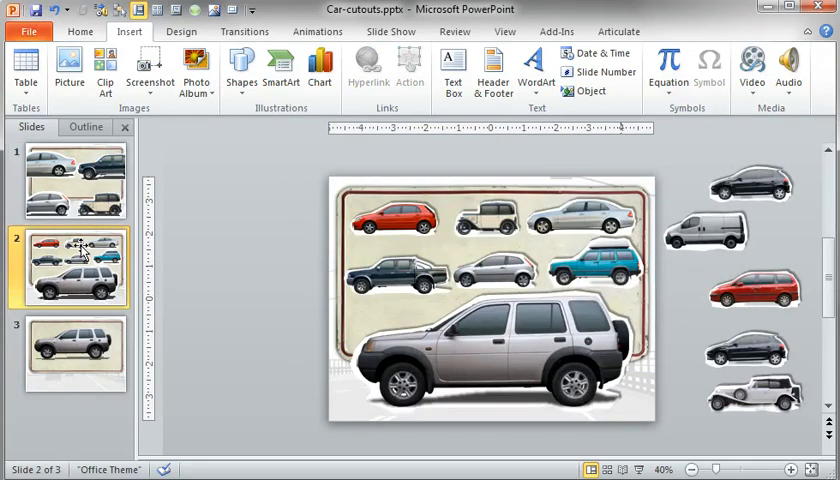
mouse_move(456, 271)
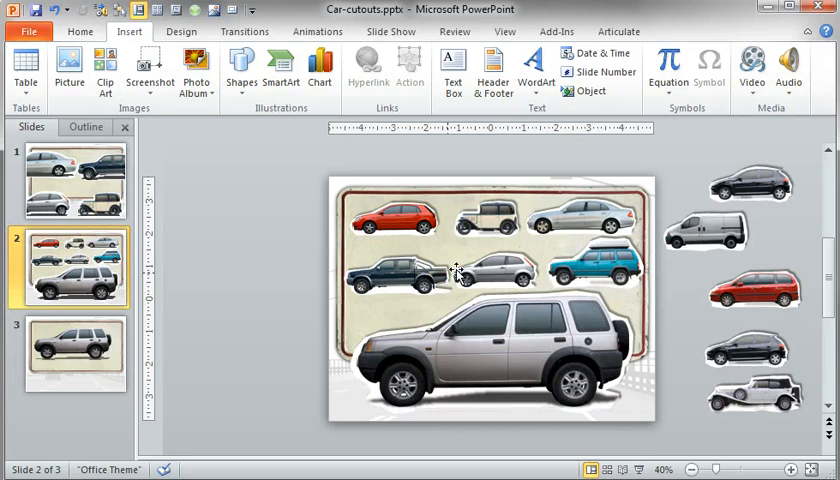
mouse_move(250, 268)
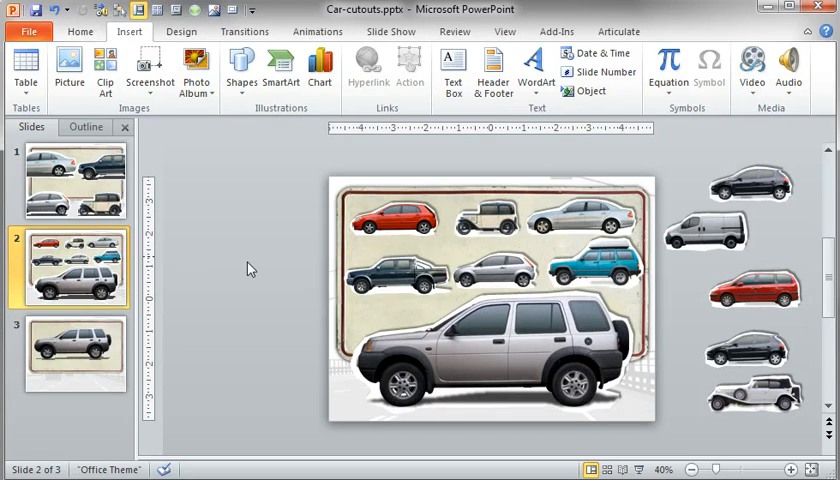